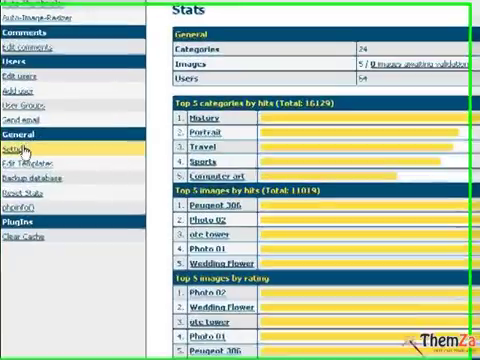
Select the Themza template pack as the gallery theme in General Settings
click(20, 148)
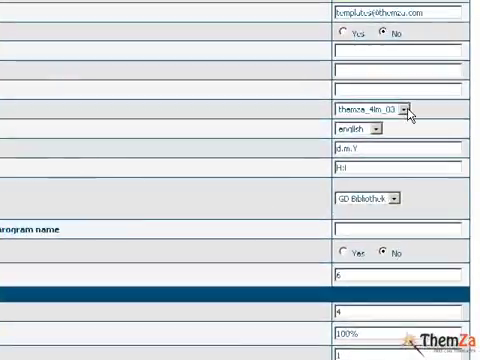
click(388, 108)
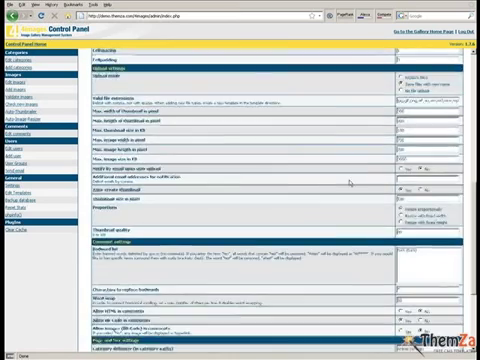
scroll(down, 3)
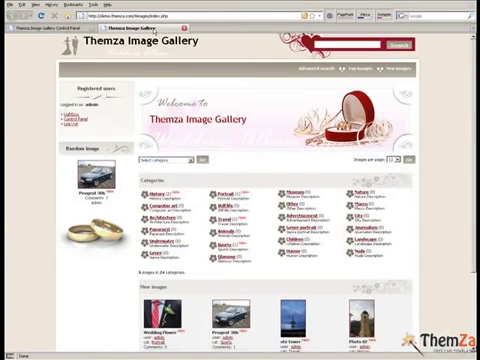
Scroll the public gallery front page to preview the wedding album theme
scroll(down, 3)
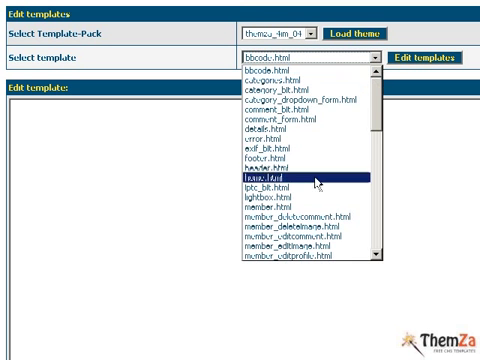
Load the Themza pack's style.css into the template editor
scroll(down, 3)
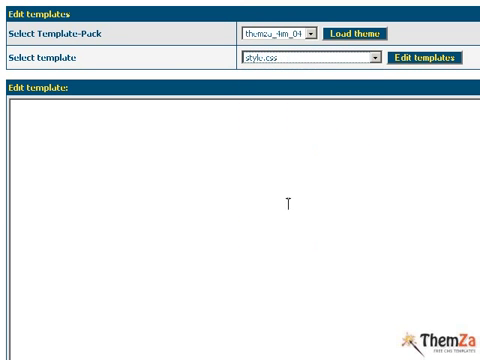
click(424, 58)
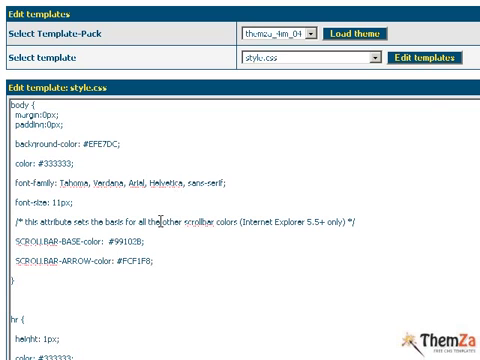
scroll(down, 3)
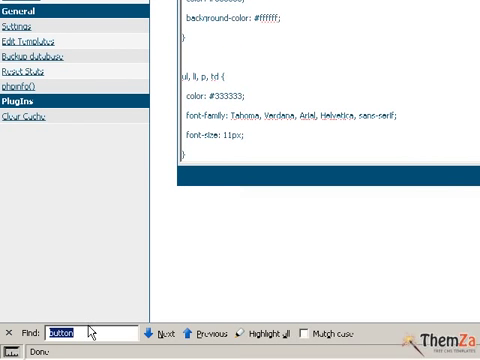
Find the #logo rule and set its font-family to Arial
text(logo)
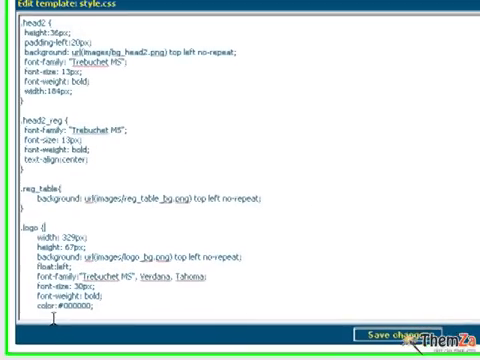
scroll(down, 3)
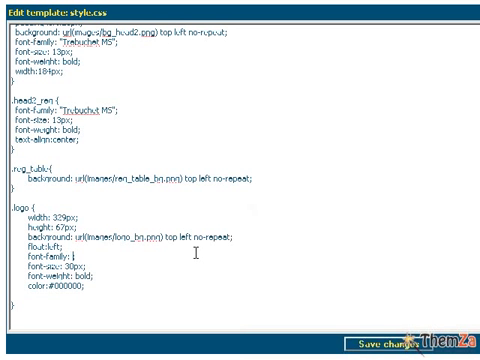
text(Arial)
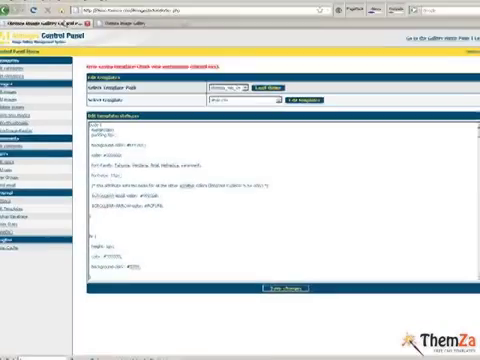
Attempt to save the stylesheet, then browse to the Themza folder in FireFTP to check style.css permissions
click(220, 8)
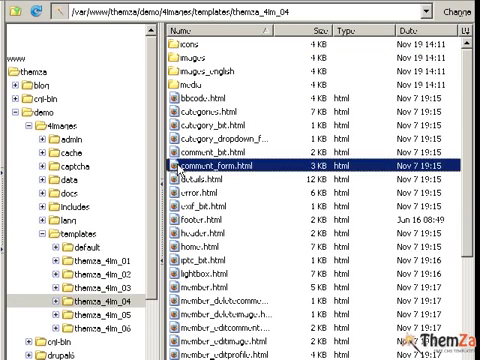
scroll(down, 3)
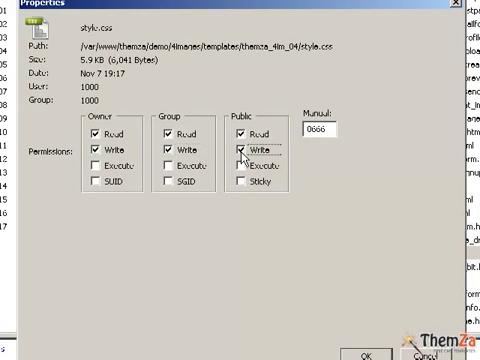
mouse_move(244, 160)
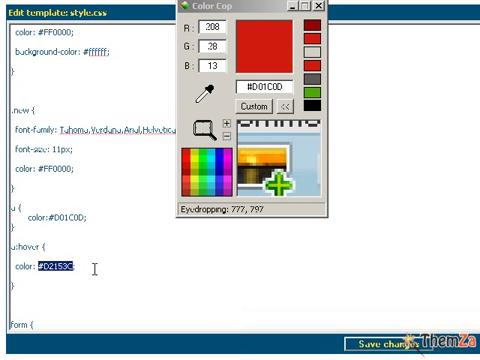
Set link and hover colour to #D01C0D and add text-decoration: none; to a:hover
text(#D01C0D)
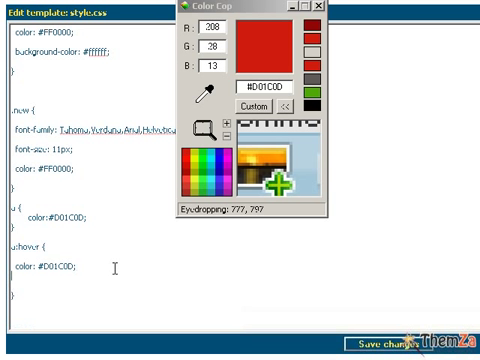
text(text-decoration:)
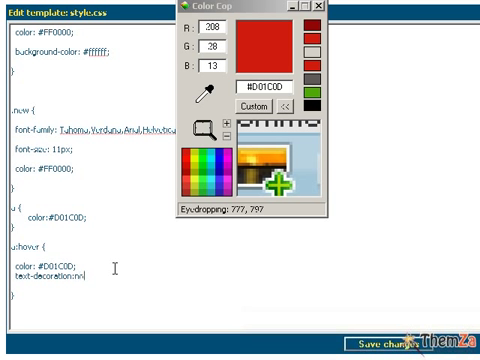
text(none;)
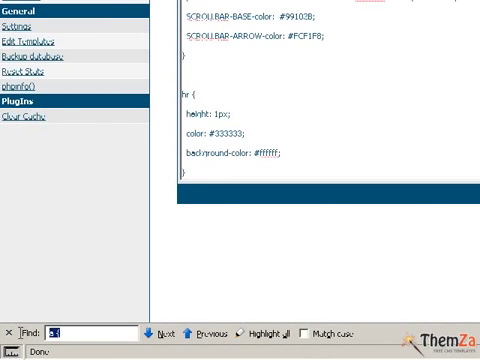
Find the button rule and set its background-color to #D01C0D
text(button_search {)
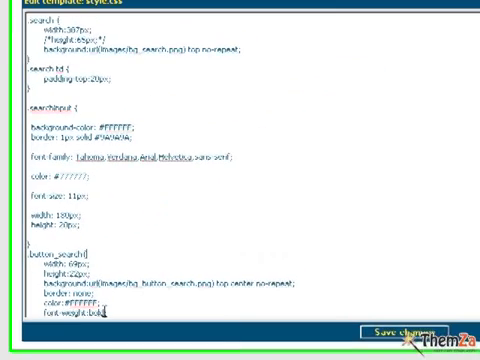
scroll(down, 3)
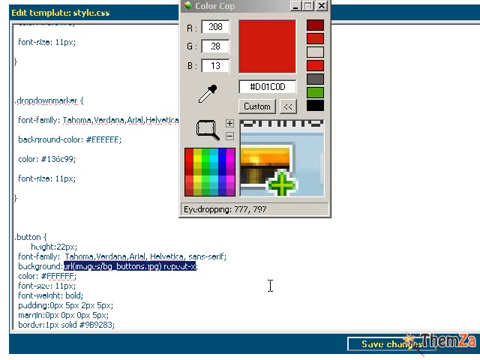
text(#D01C0D)
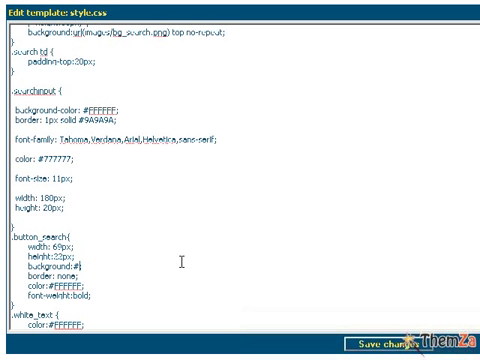
Edit the colour value in the .search / .button_search rules, entering 0000
text(0000)
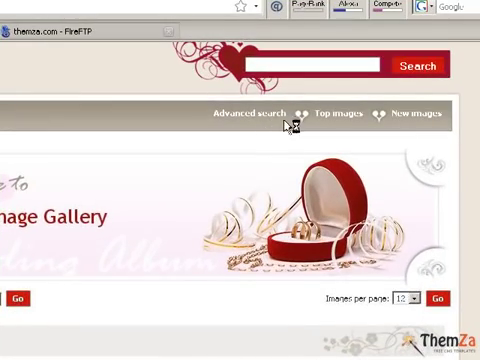
mouse_move(140, 76)
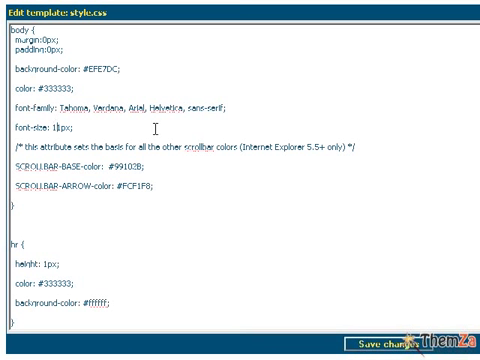
Change the body font-size to 13px and review the other font-size rules
text(3)
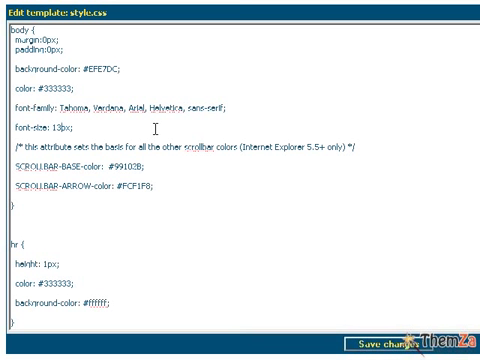
scroll(down, 3)
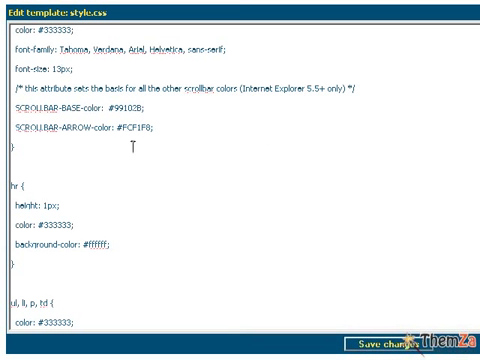
scroll(down, 3)
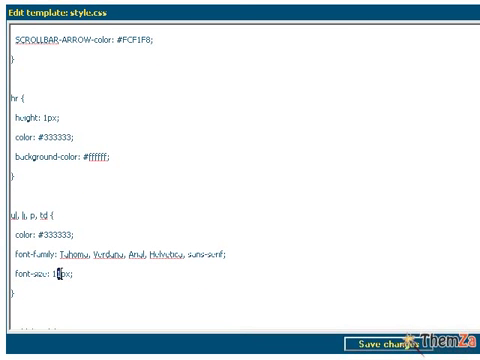
scroll(down, 3)
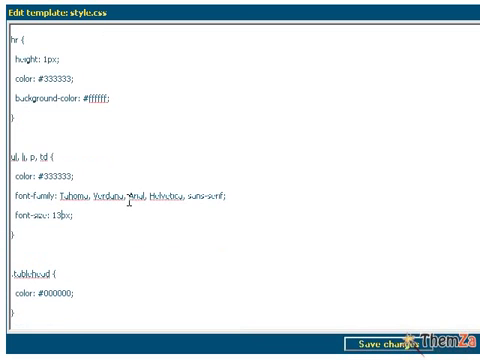